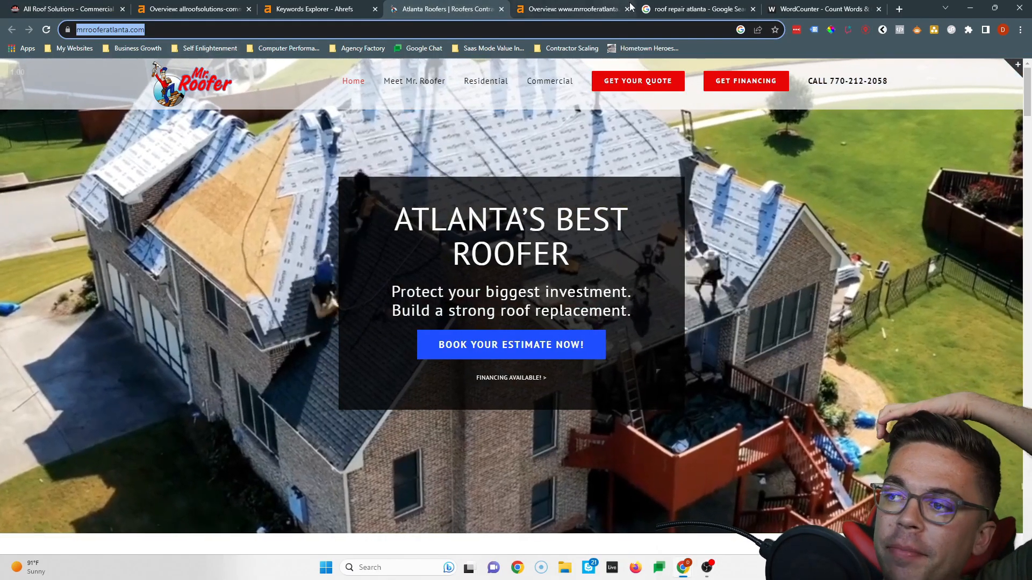
- Review the roof repair atlanta results, then bring up the All Roof Solutions commercial homepage
click(692, 9)
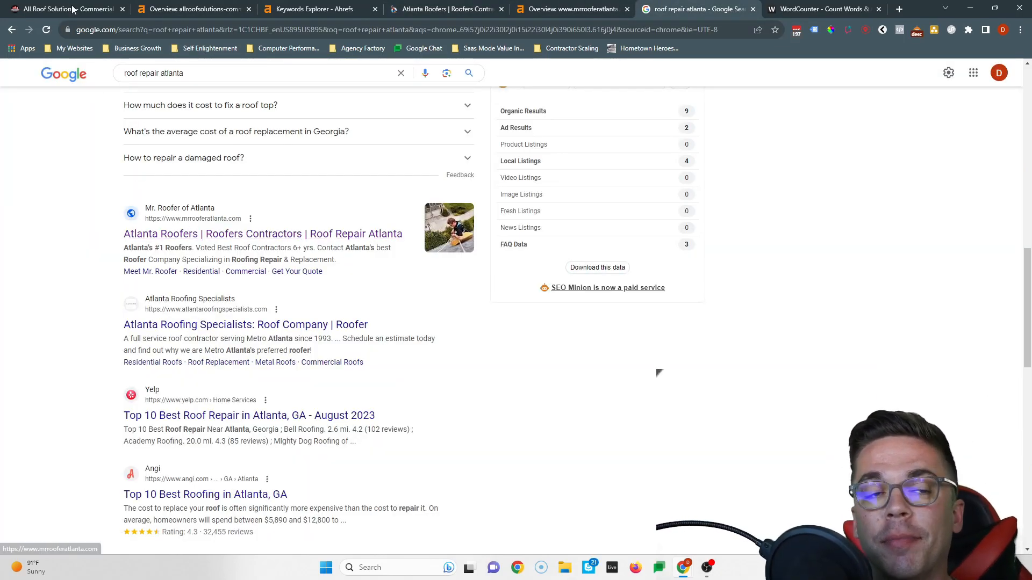
click(65, 9)
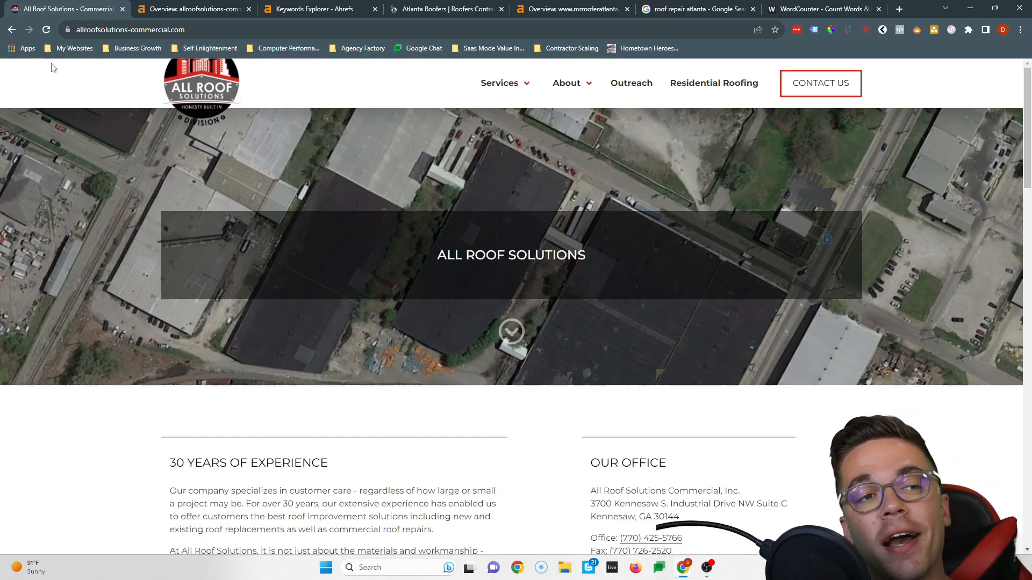
scroll(down, 3)
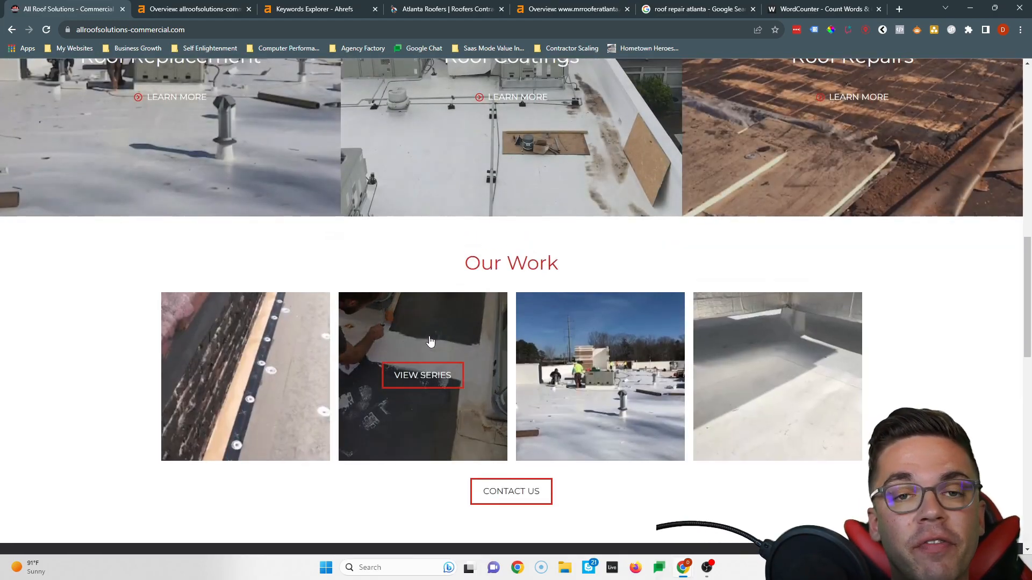
mouse_move(475, 393)
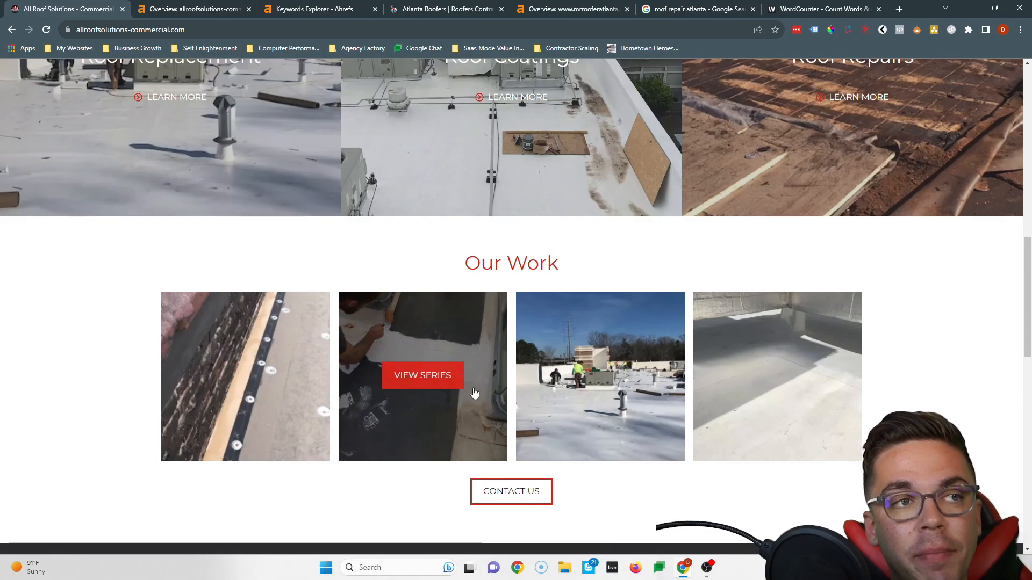
scroll(up, 3)
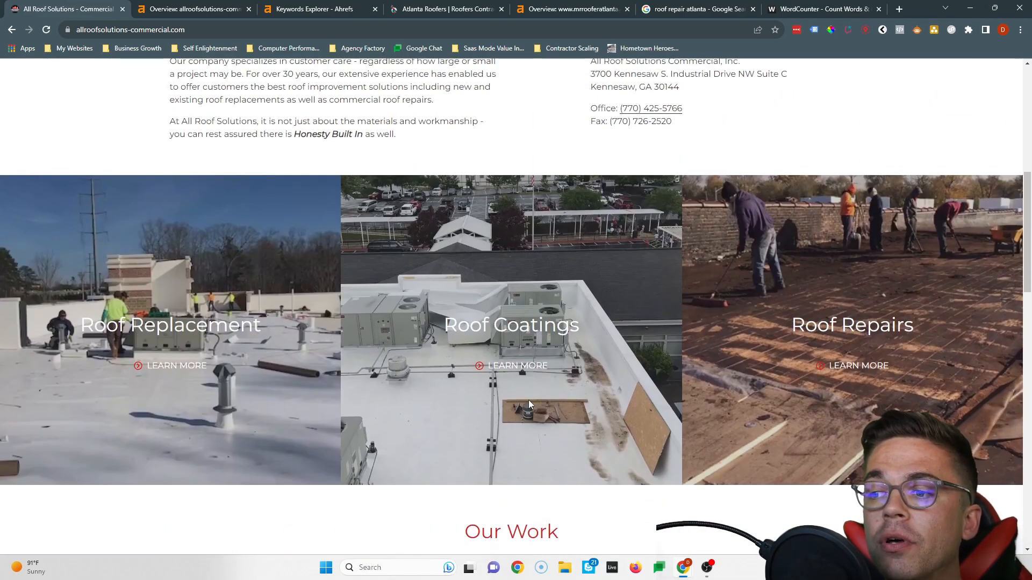
mouse_move(739, 331)
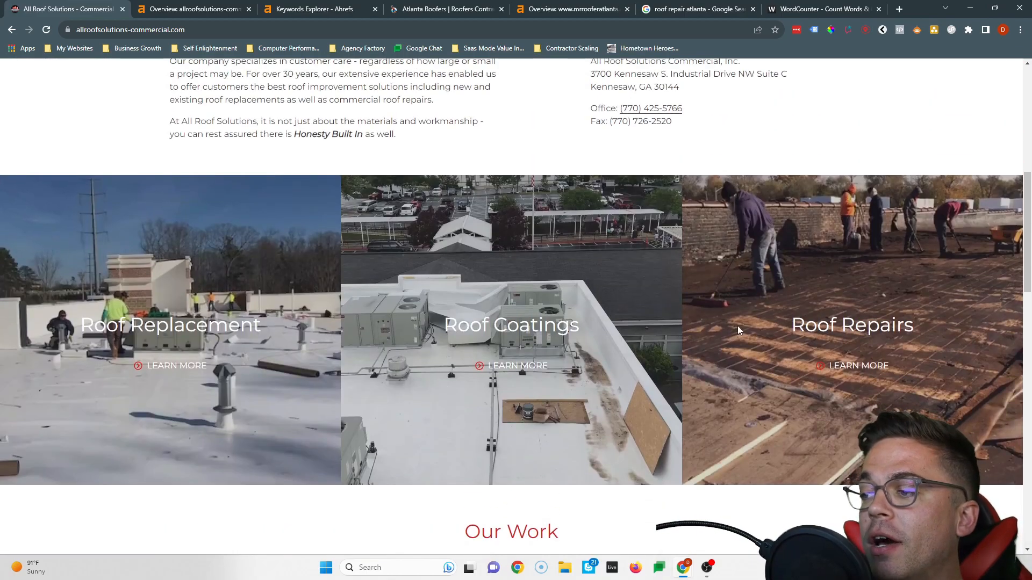
scroll(up, 3)
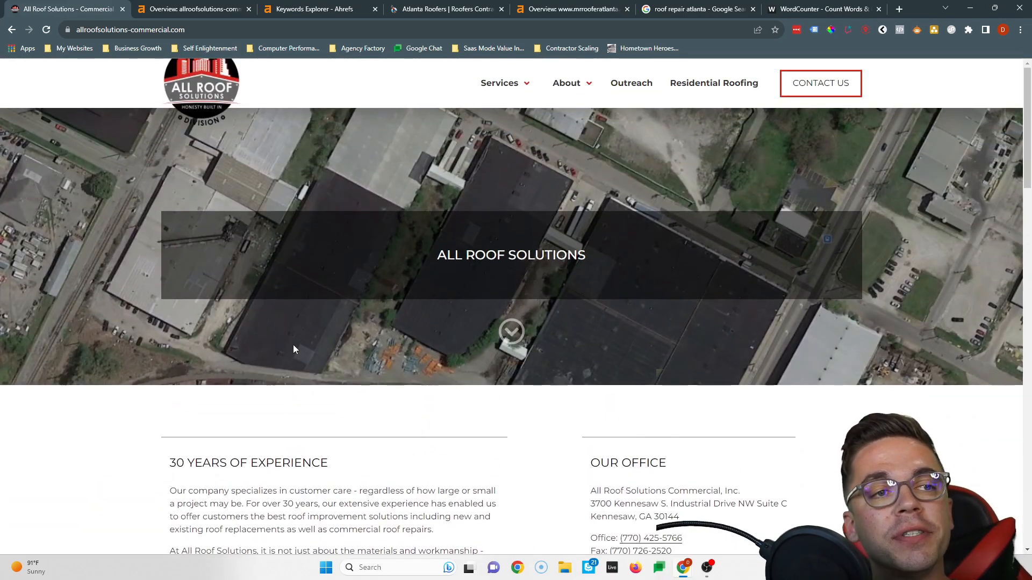
scroll(down, 3)
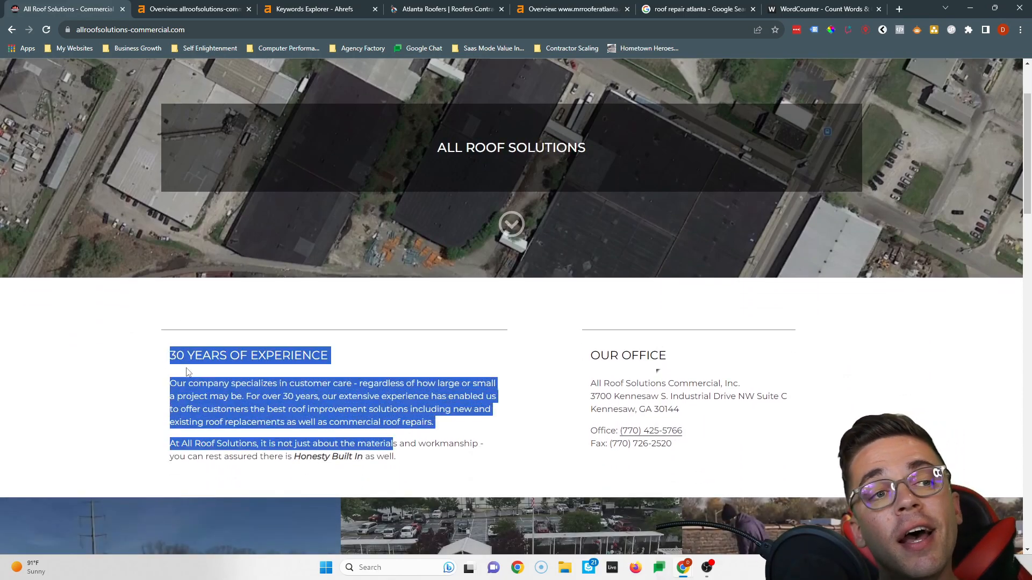
- Count Mr. Roofer's homepage text in WordCounter (1,133 vs 460), then bring up Ahrefs keyword results
click(228, 402)
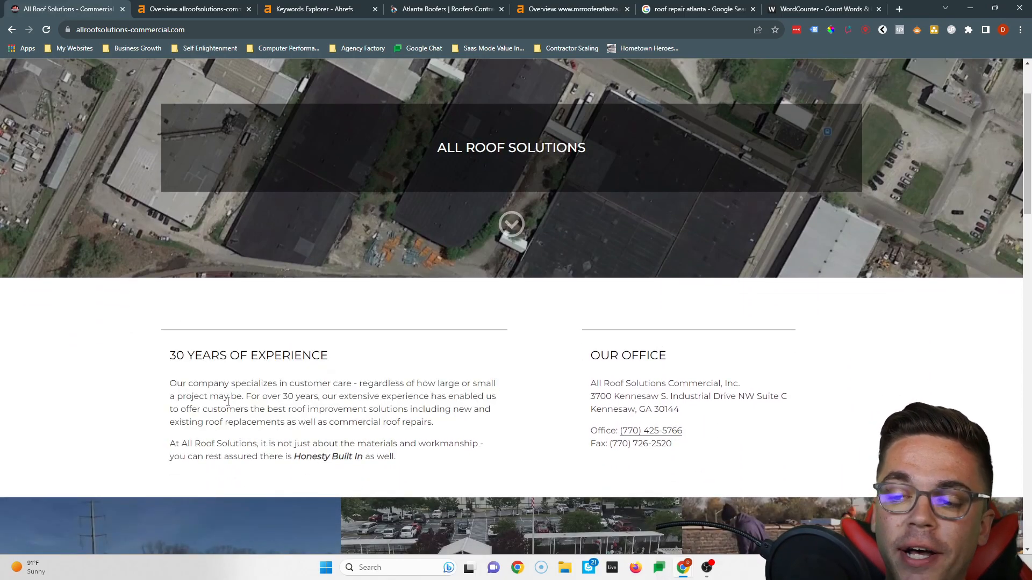
click(820, 9)
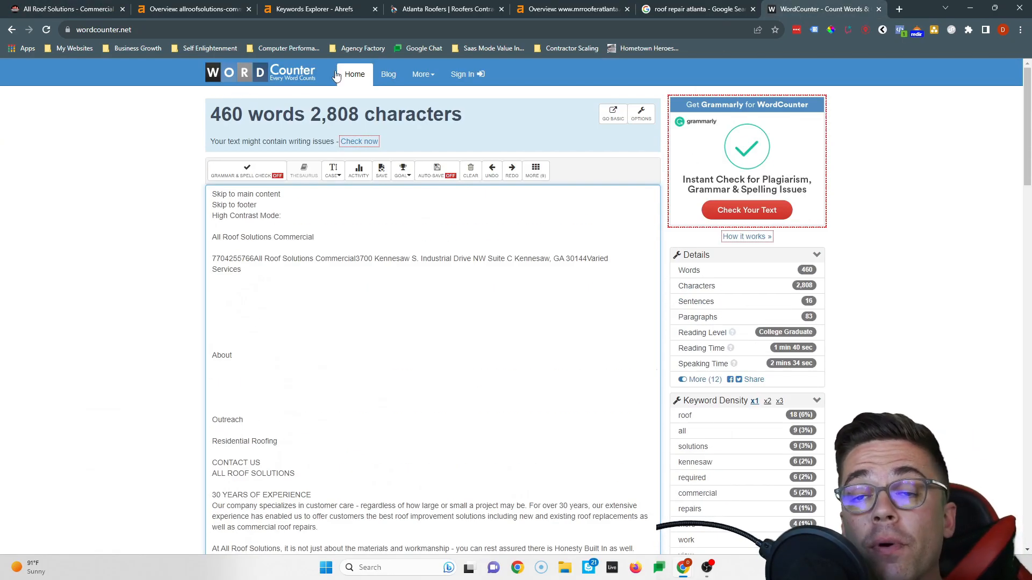
click(440, 10)
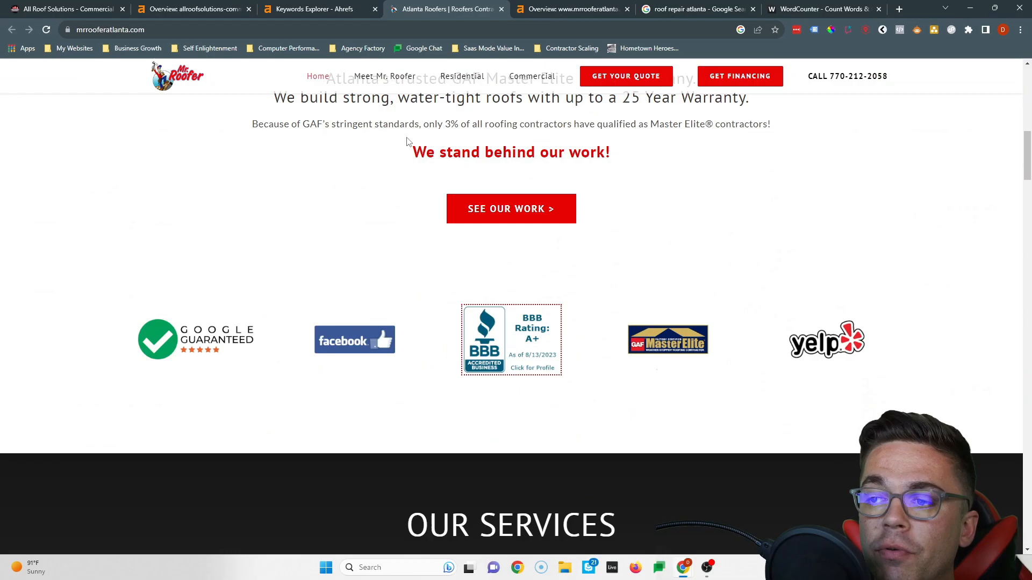
click(820, 8)
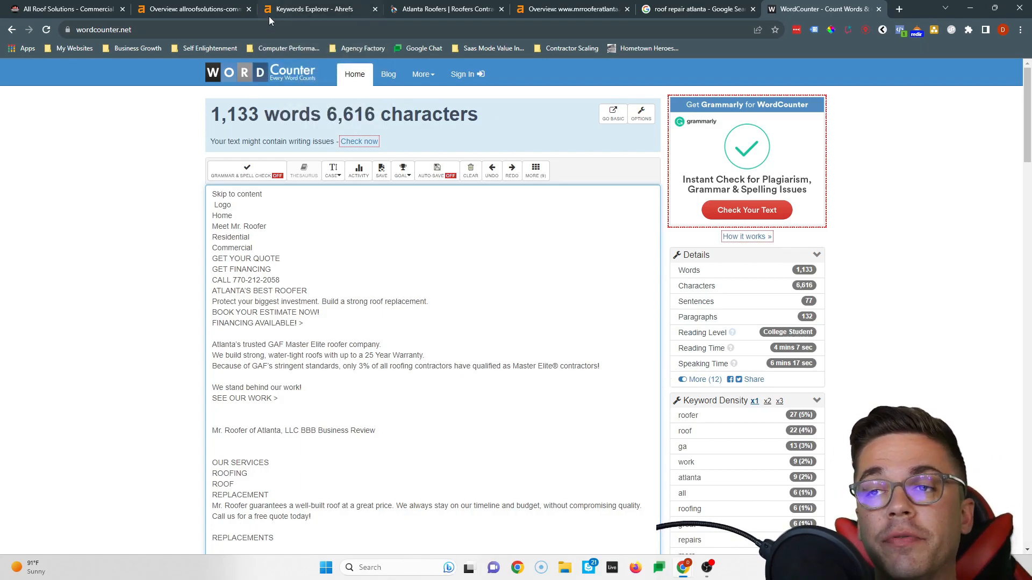
click(322, 8)
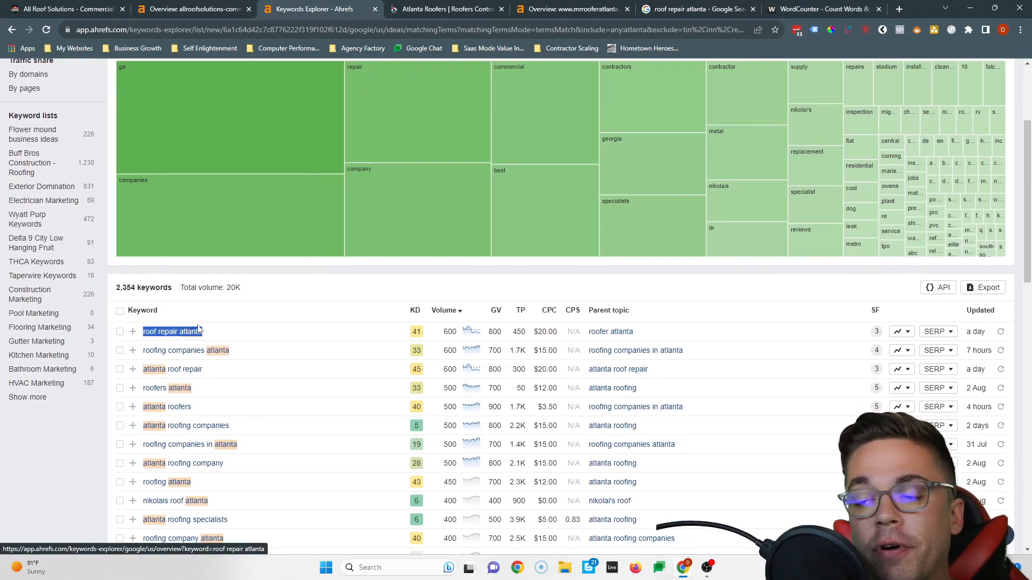
- Scan the Atlanta roofing keyword volumes, led by roof repair atlanta at 600, then return to All Roof Solutions
scroll(down, 3)
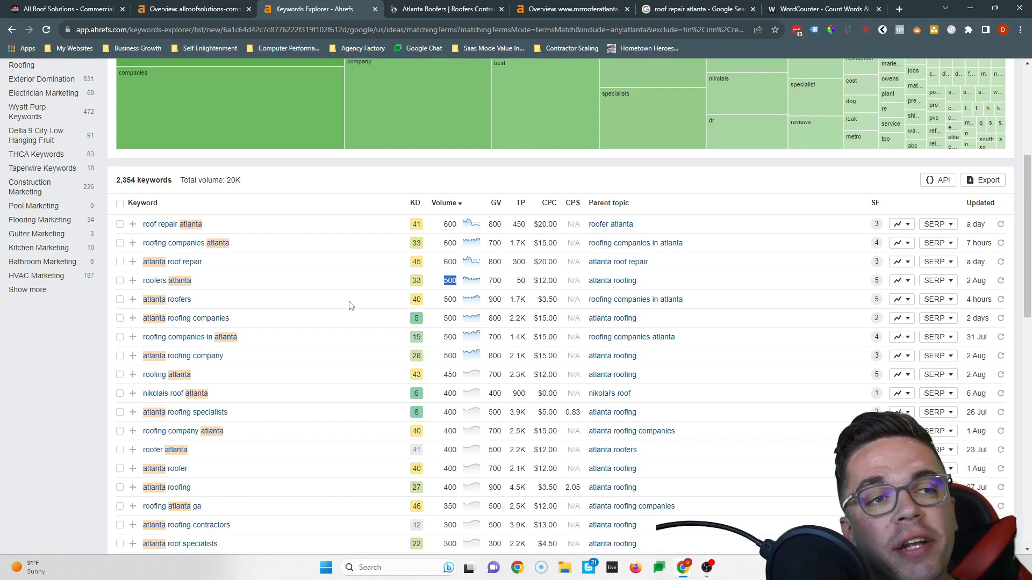
mouse_move(338, 288)
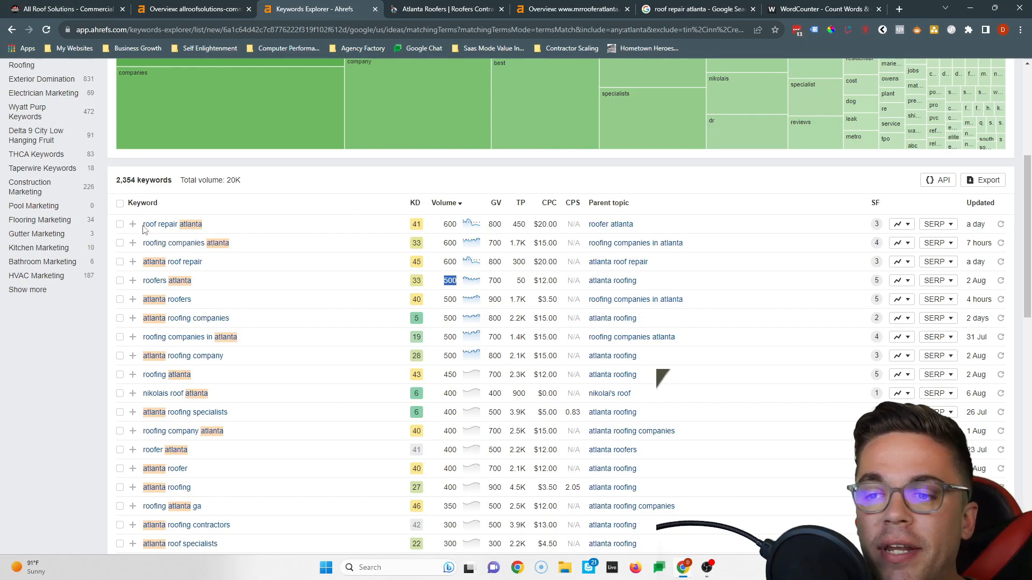
click(70, 8)
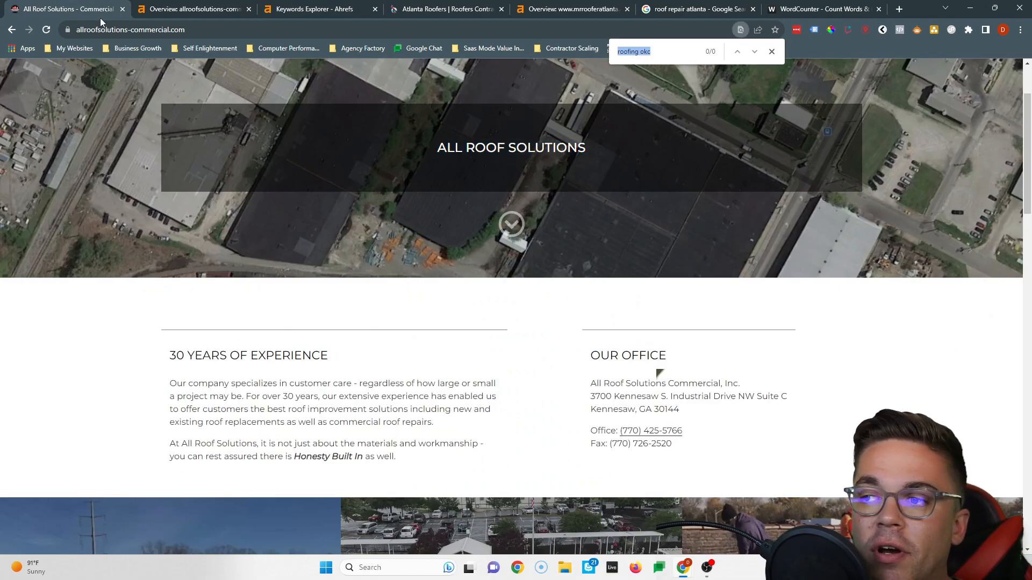
- Search the homepage for 'roof repair atlanta' (no matches) and abandon saving the logo image
text(roof repair atlanta)
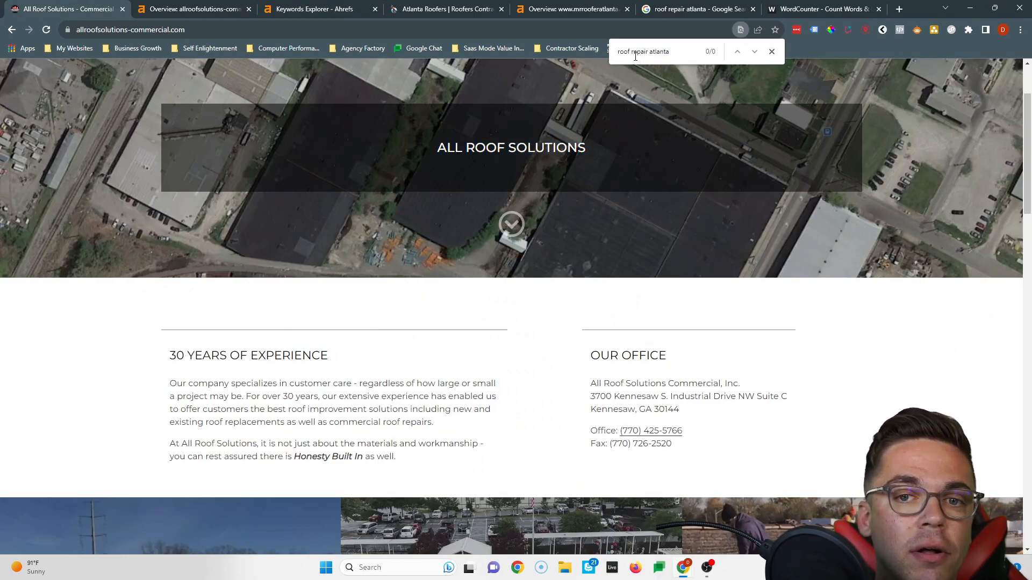
mouse_move(224, 213)
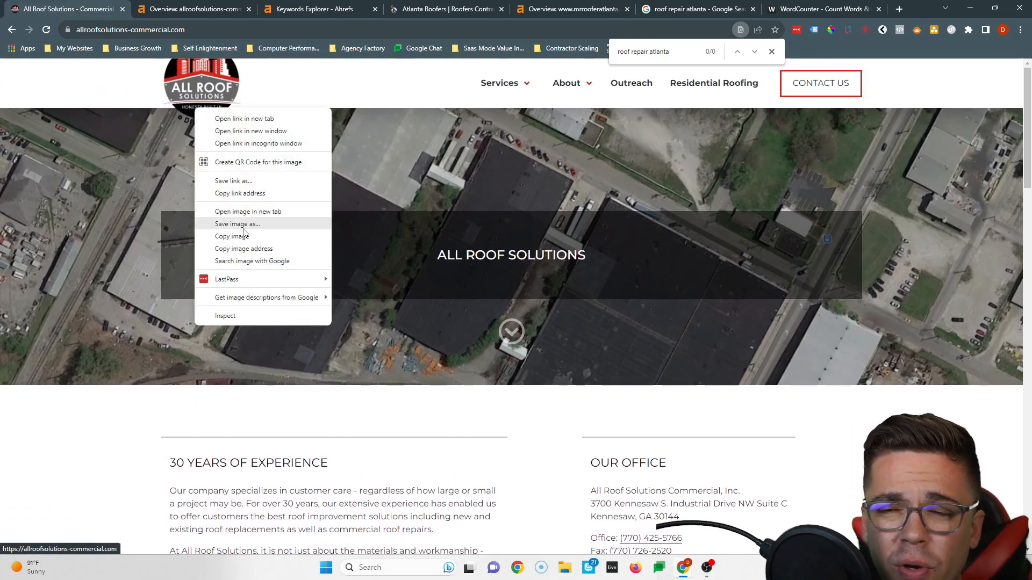
click(236, 224)
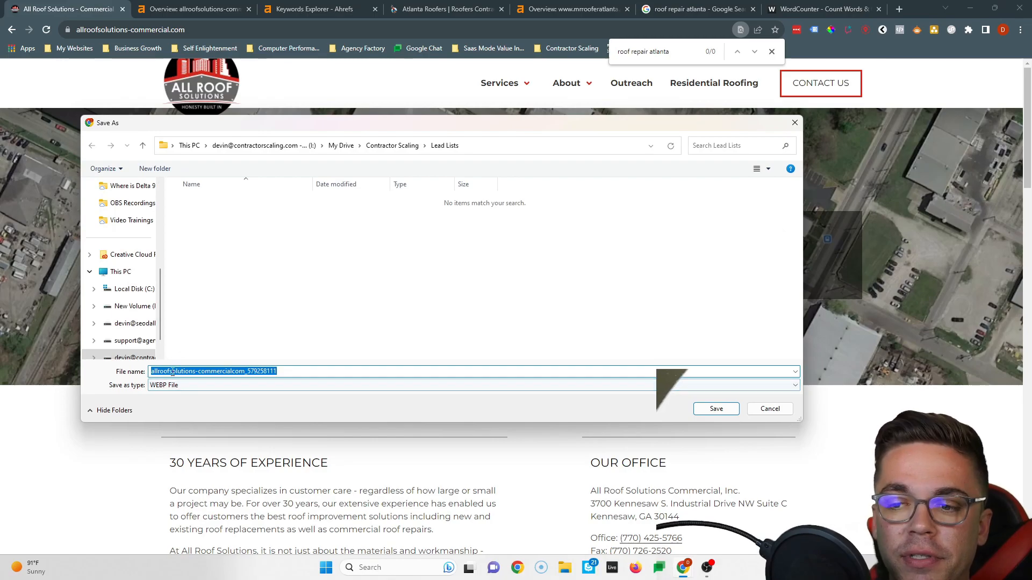
text(roof repair atlanta)
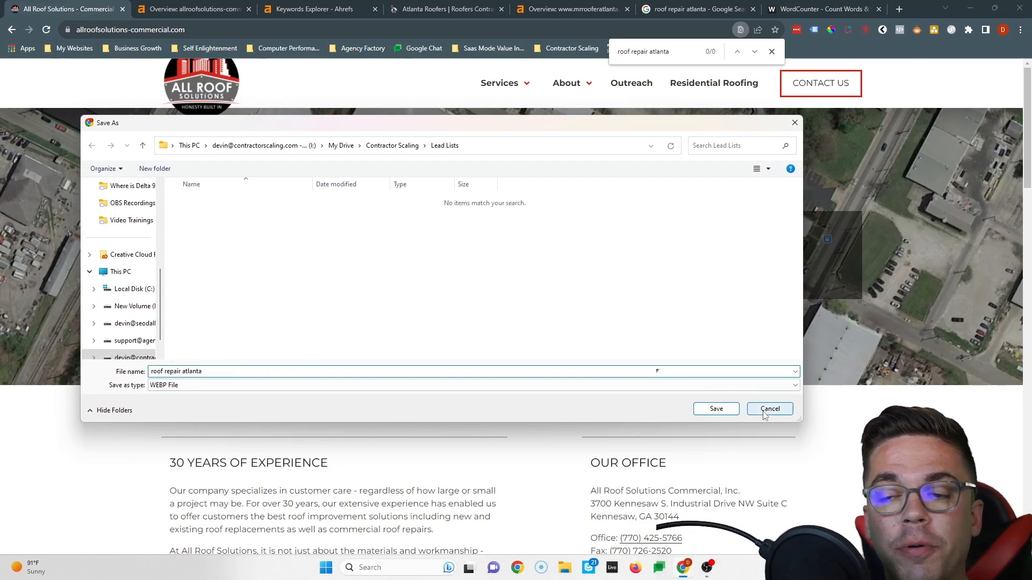
click(769, 408)
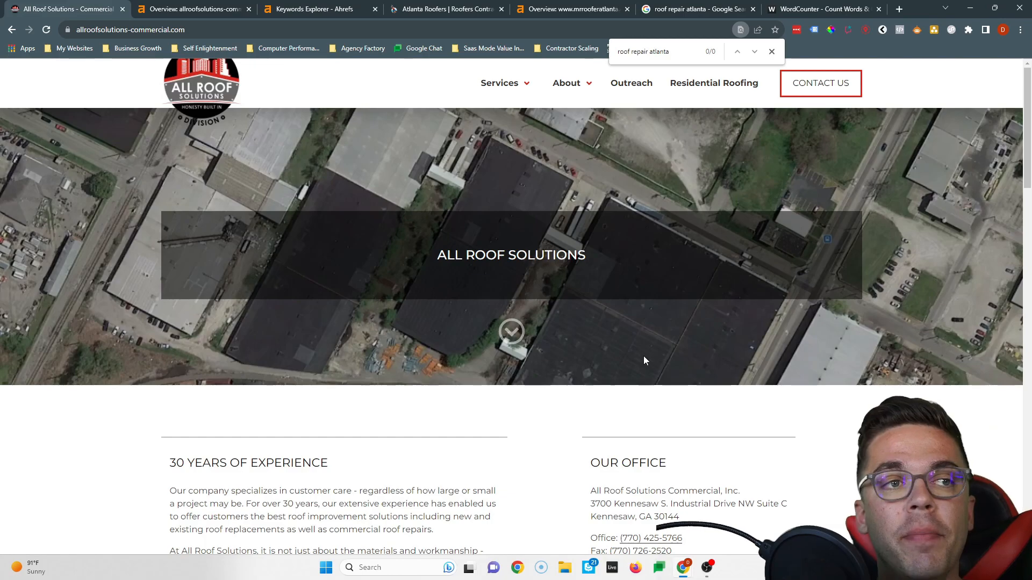
mouse_move(618, 339)
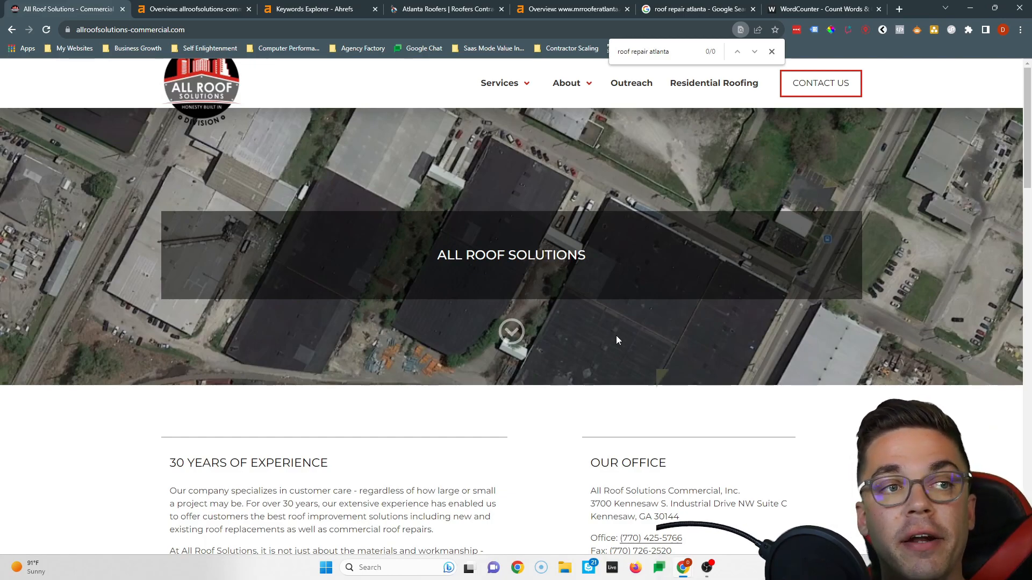
mouse_move(623, 344)
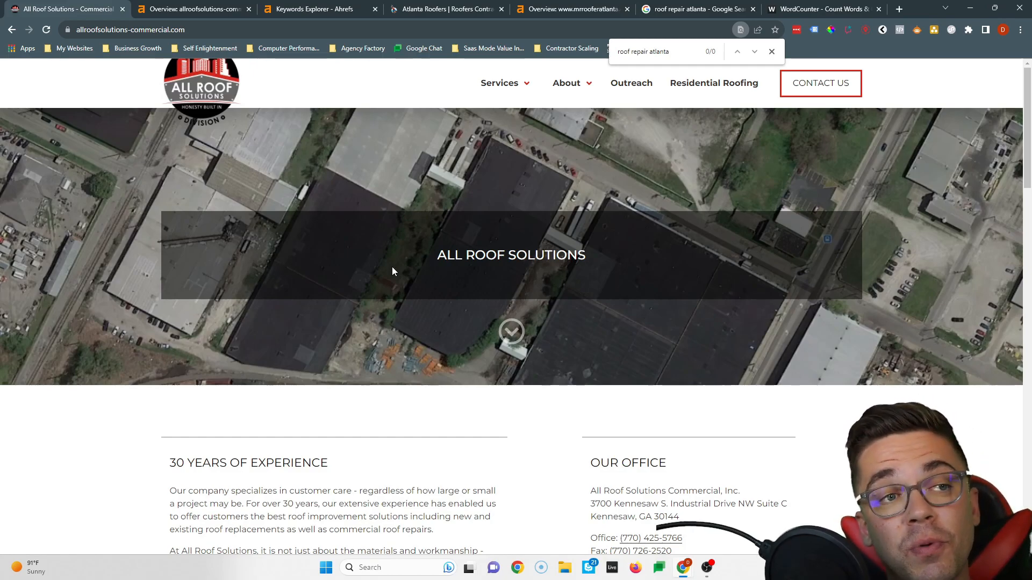
mouse_move(387, 289)
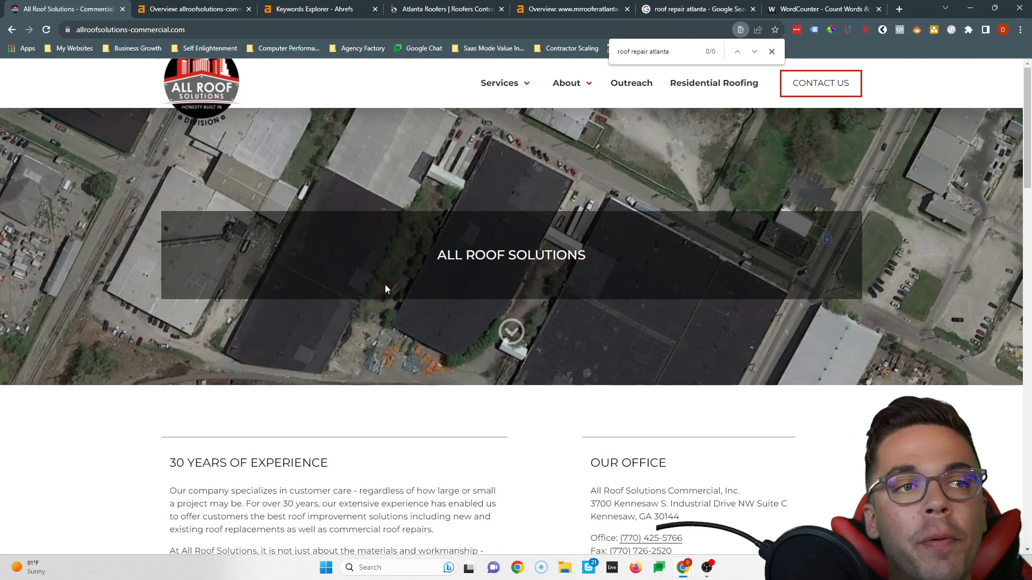
mouse_move(104, 93)
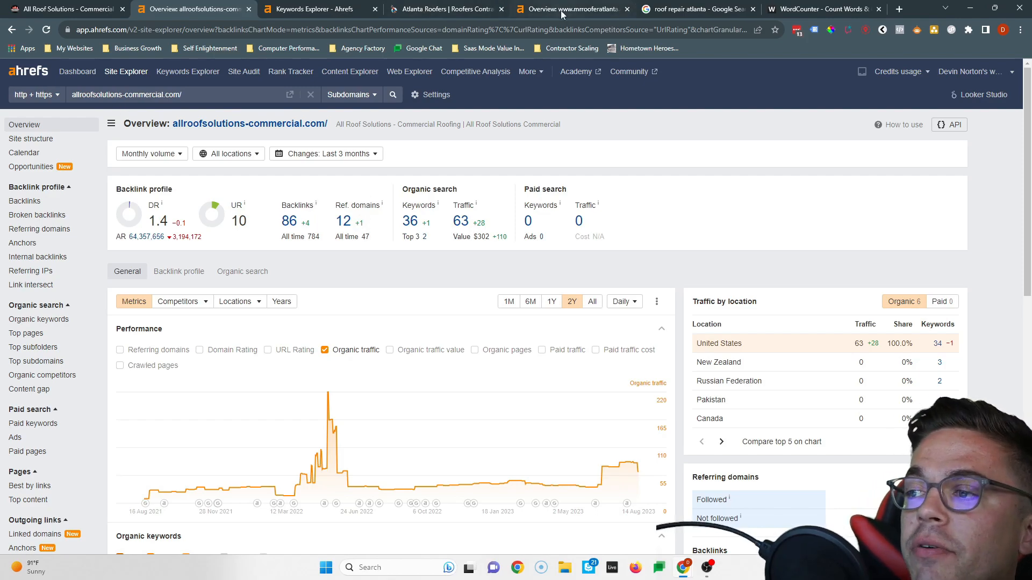
- Bring up Mr. Roofer Atlanta's Ahrefs overview showing 305 referring domains versus 12
click(577, 8)
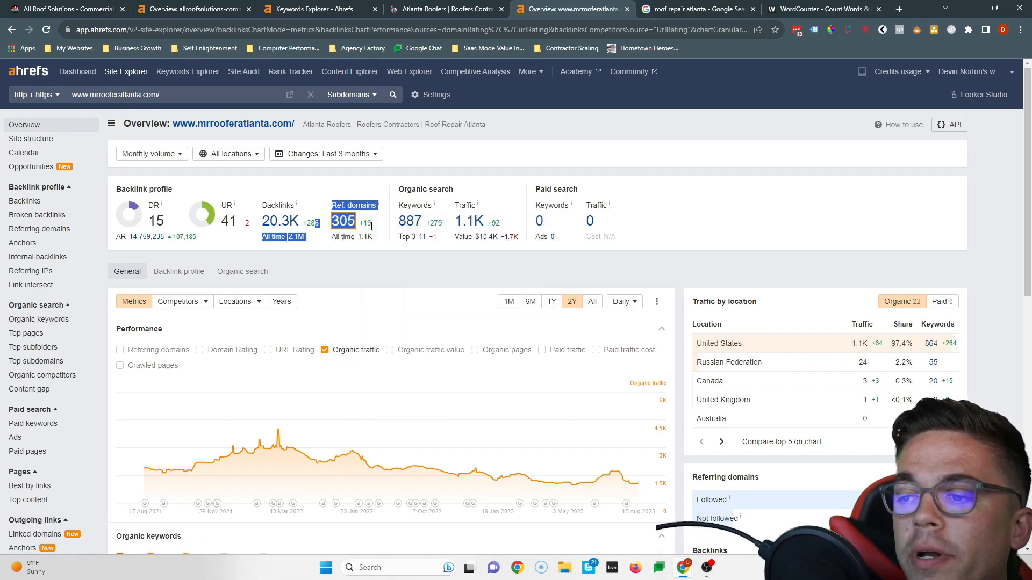
- Open the Referring domains report for mrrooferatlanta.com from its Ref. domains count
click(353, 205)
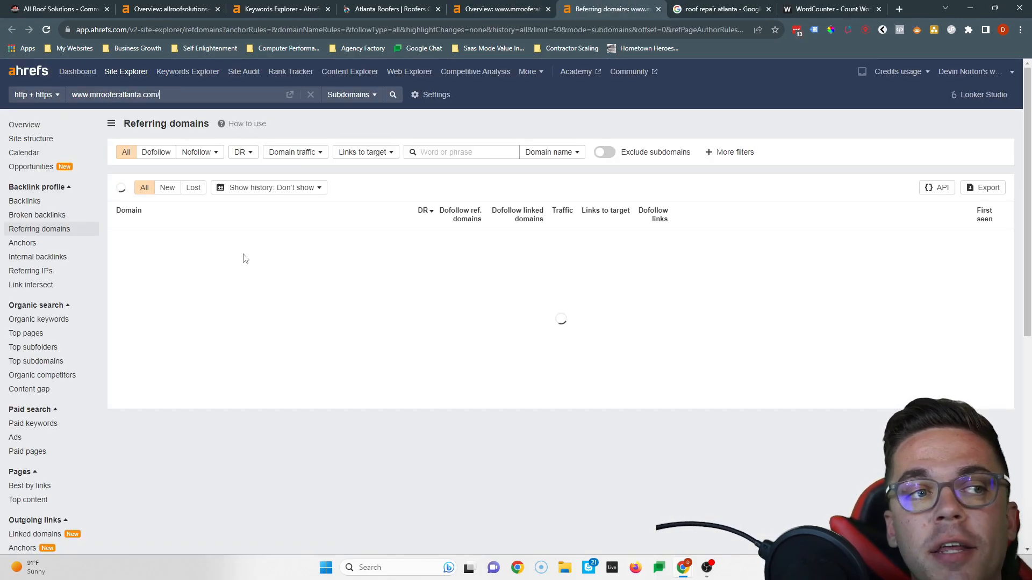
mouse_move(331, 299)
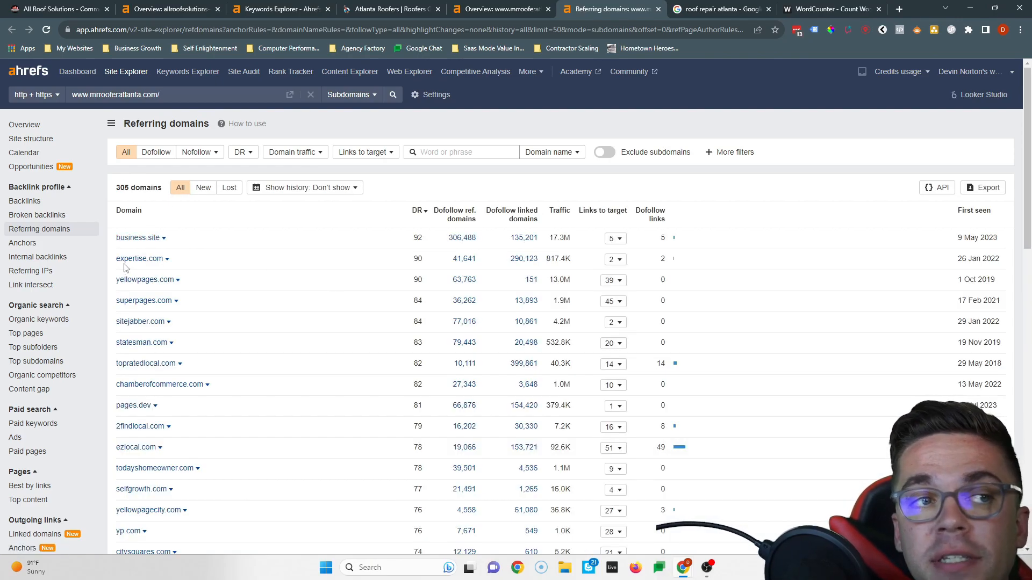
mouse_move(132, 301)
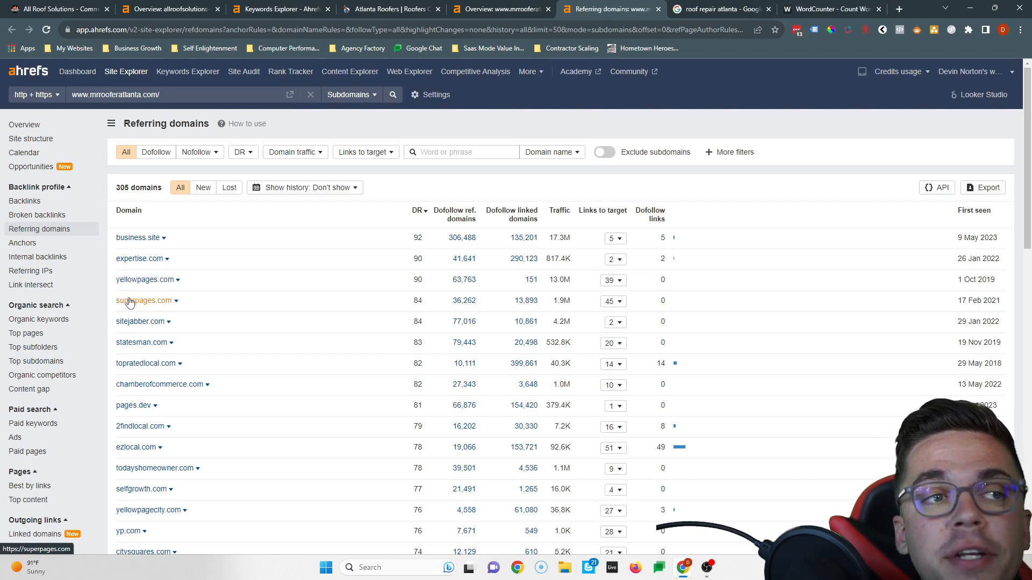
mouse_move(131, 290)
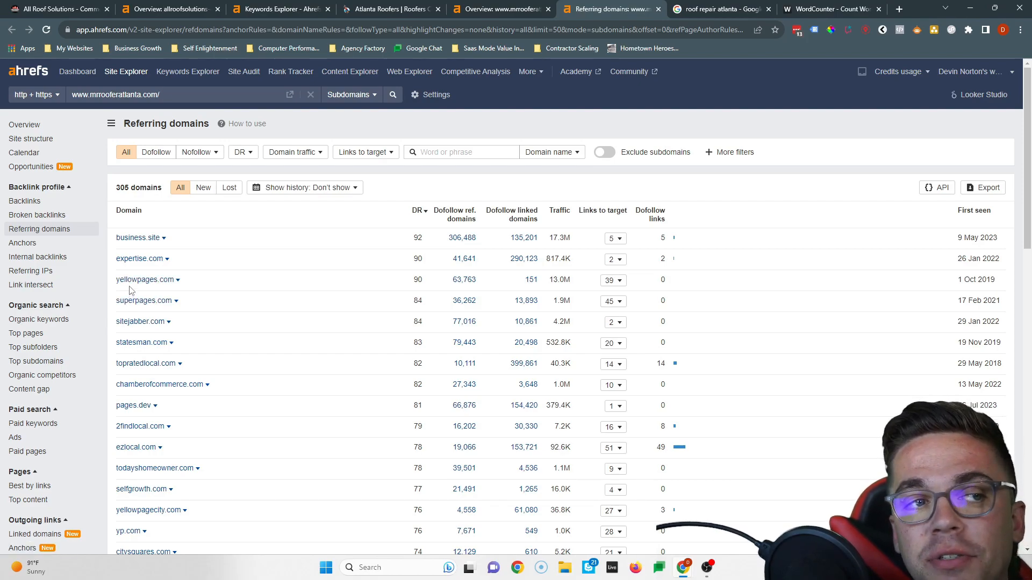
mouse_move(122, 289)
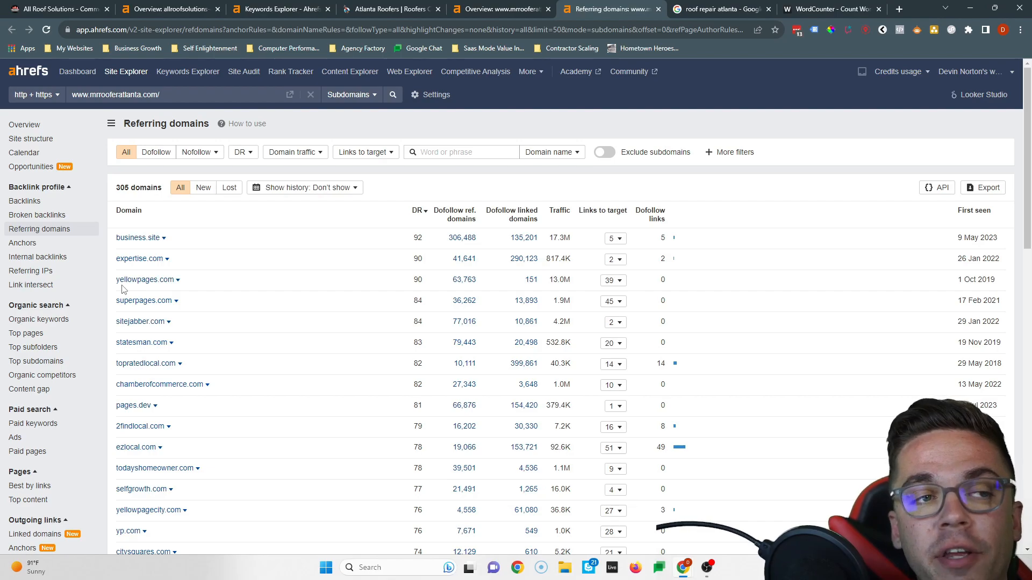
mouse_move(124, 286)
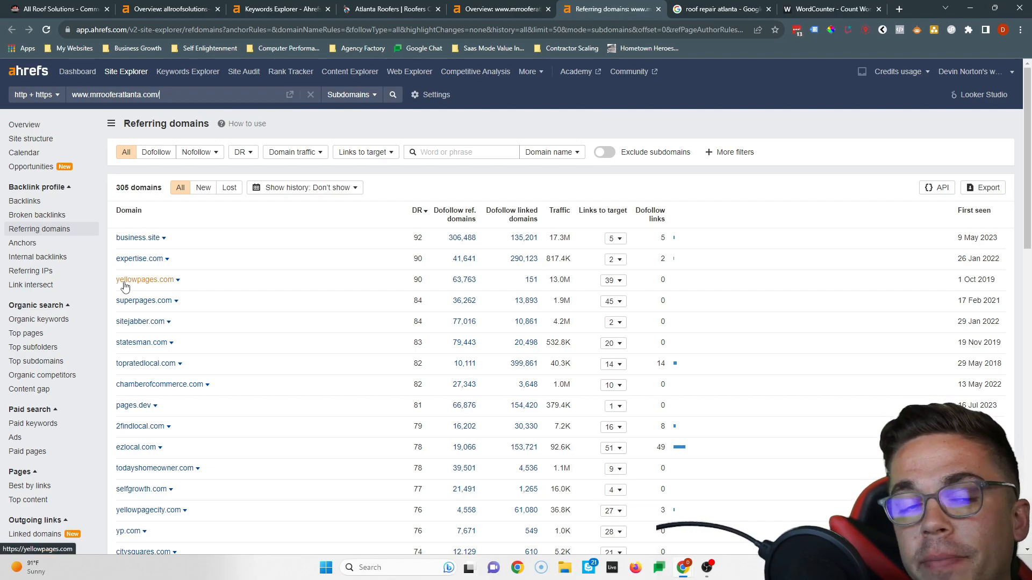
mouse_move(158, 248)
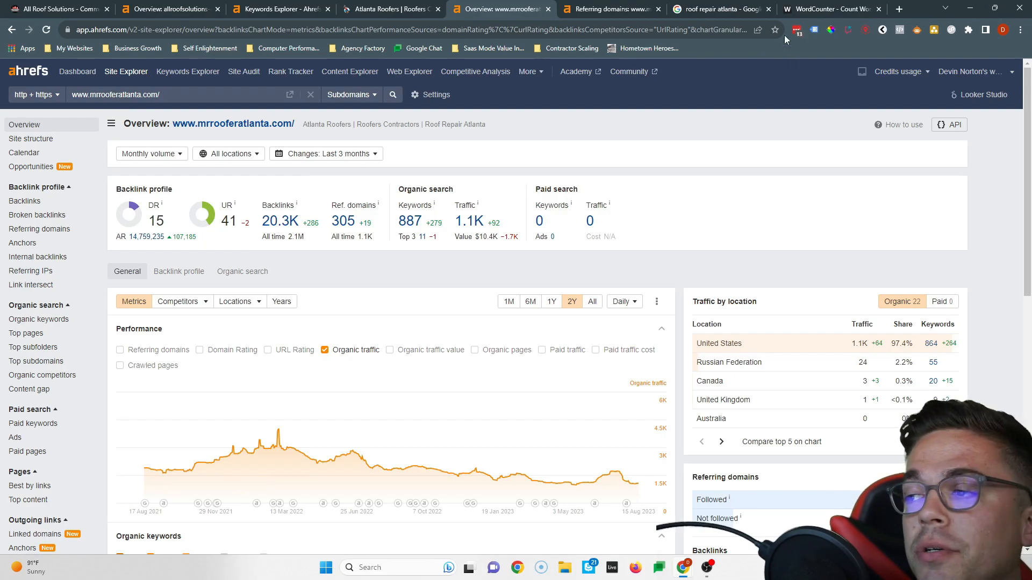
- Review the Businesses map pack in the roof repair atlanta results, where Mr Roofer of Atlanta appears
click(728, 9)
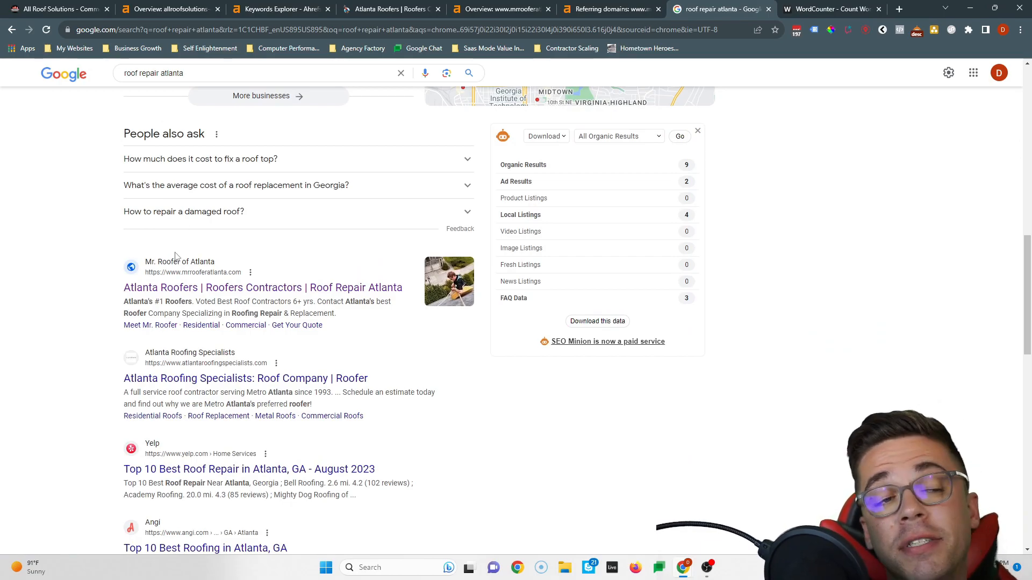
scroll(up, 3)
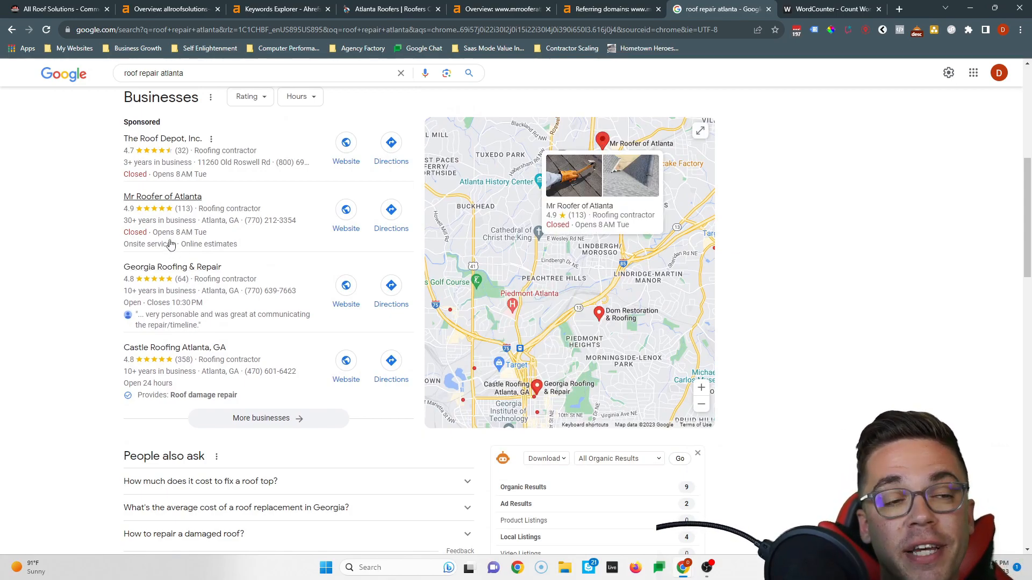
scroll(down, 3)
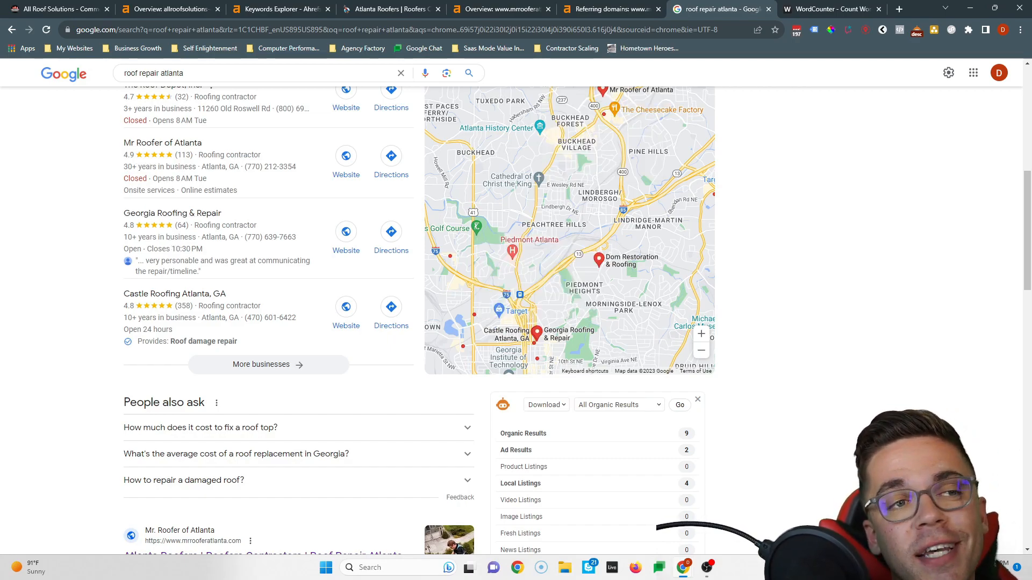
mouse_move(80, 170)
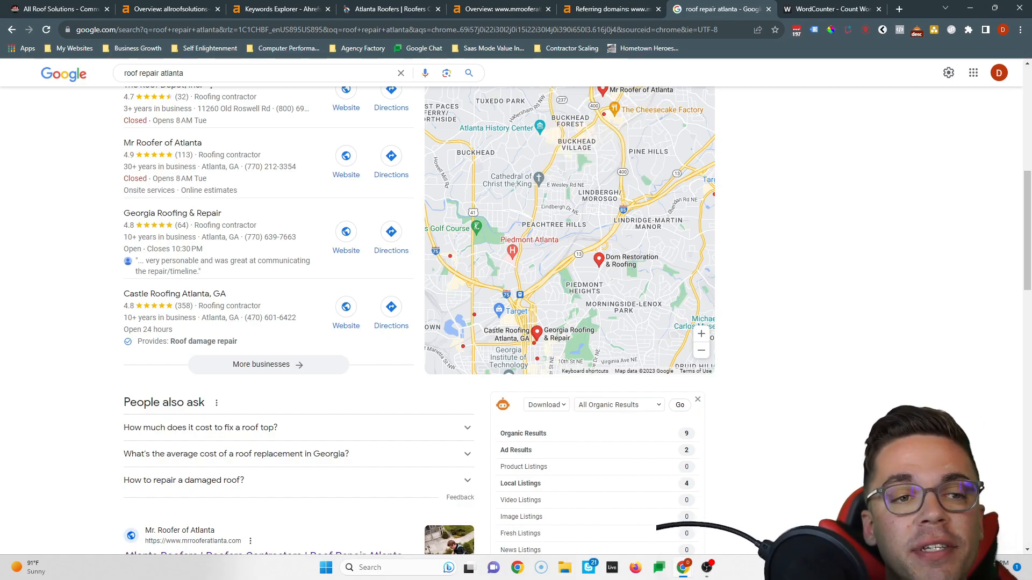
- Flip between All Roof Solutions, Mr. Roofer's overview and the local results, ending on All Roof Solutions
click(59, 9)
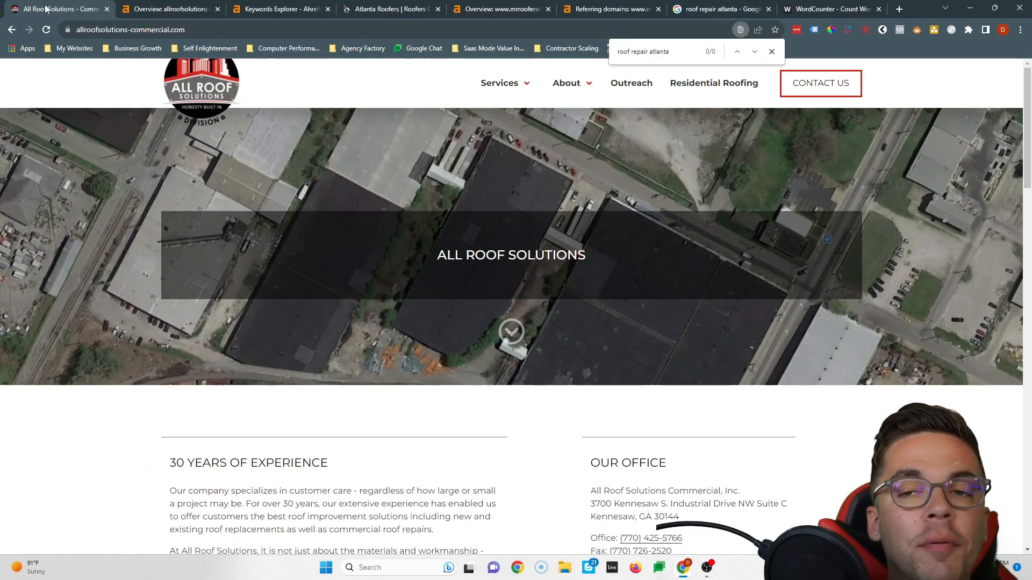
mouse_move(46, 61)
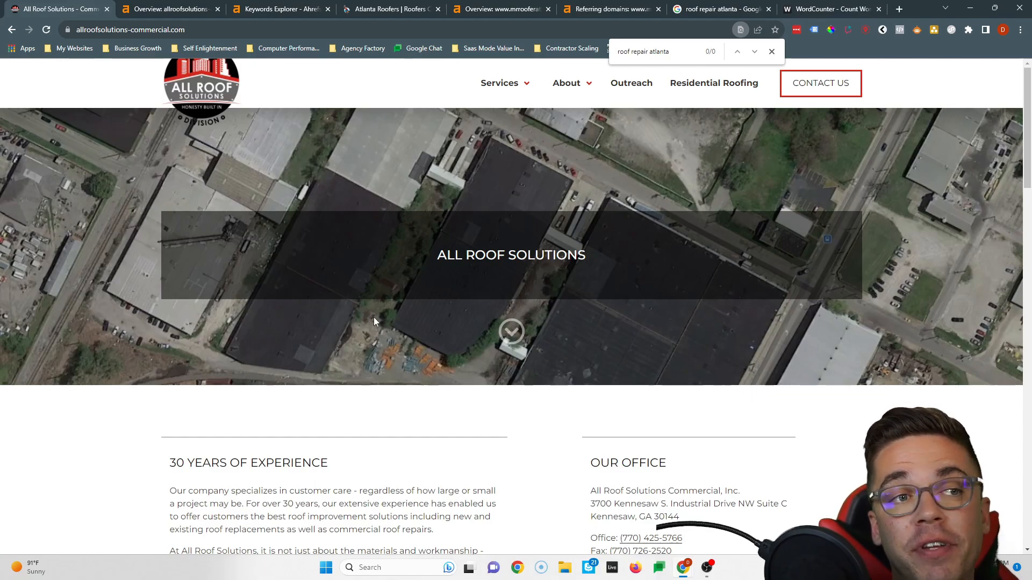
mouse_move(405, 326)
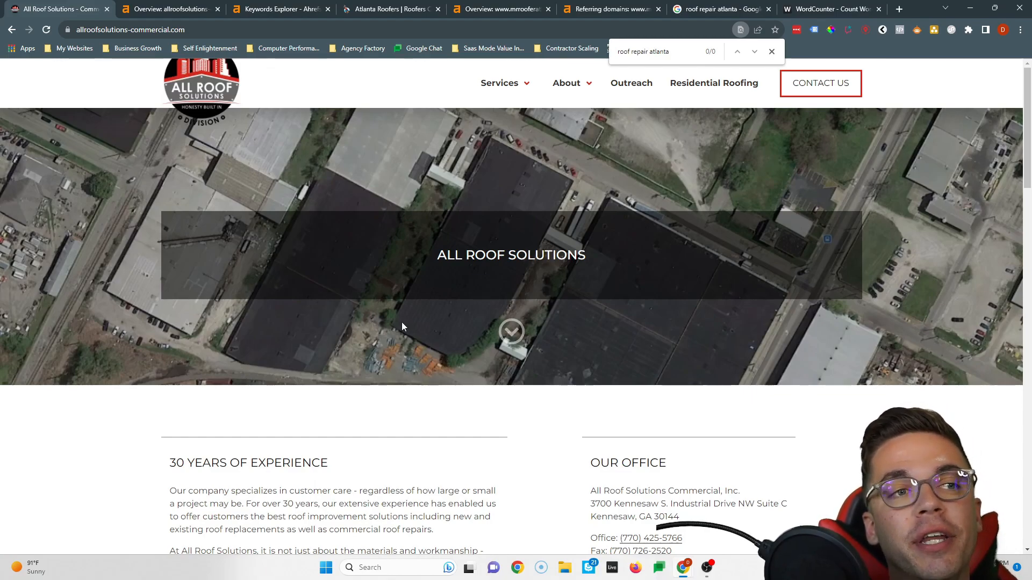
mouse_move(393, 247)
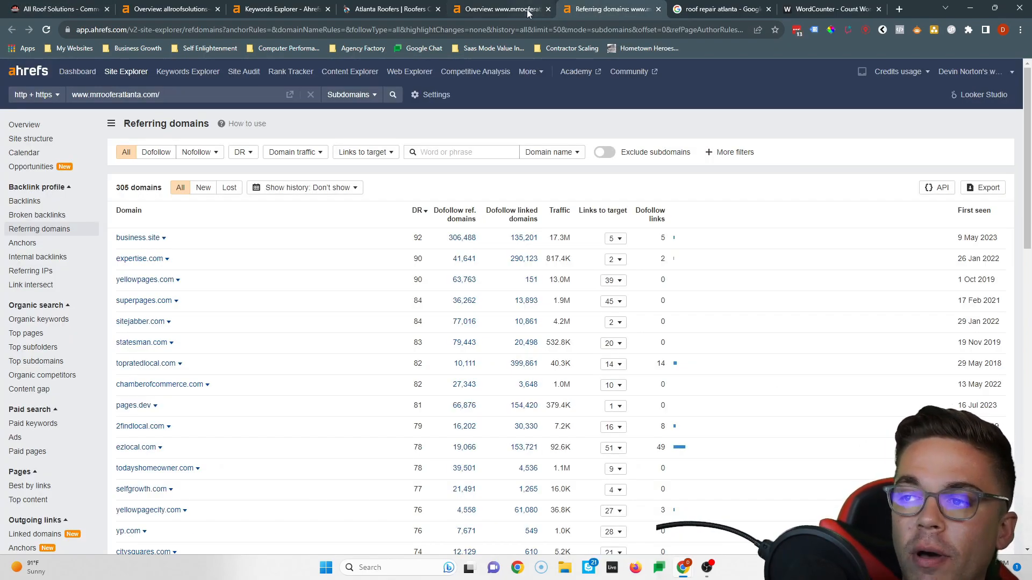
click(505, 8)
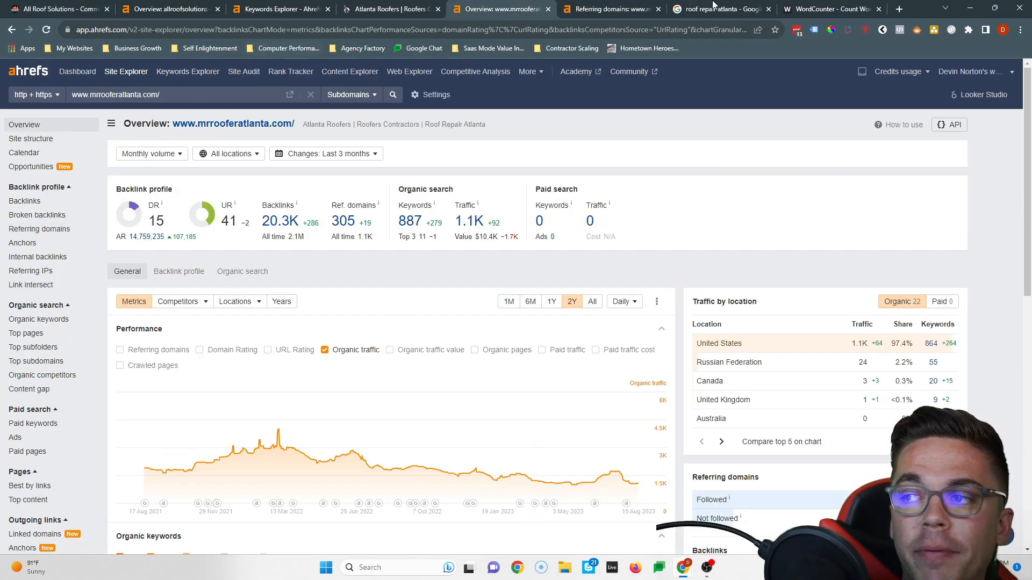
click(714, 8)
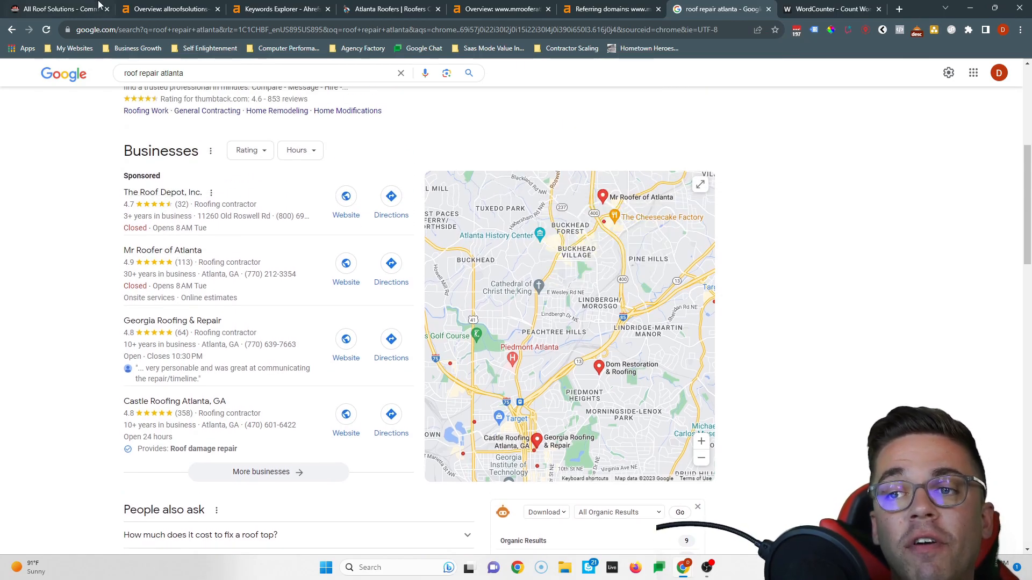
click(59, 8)
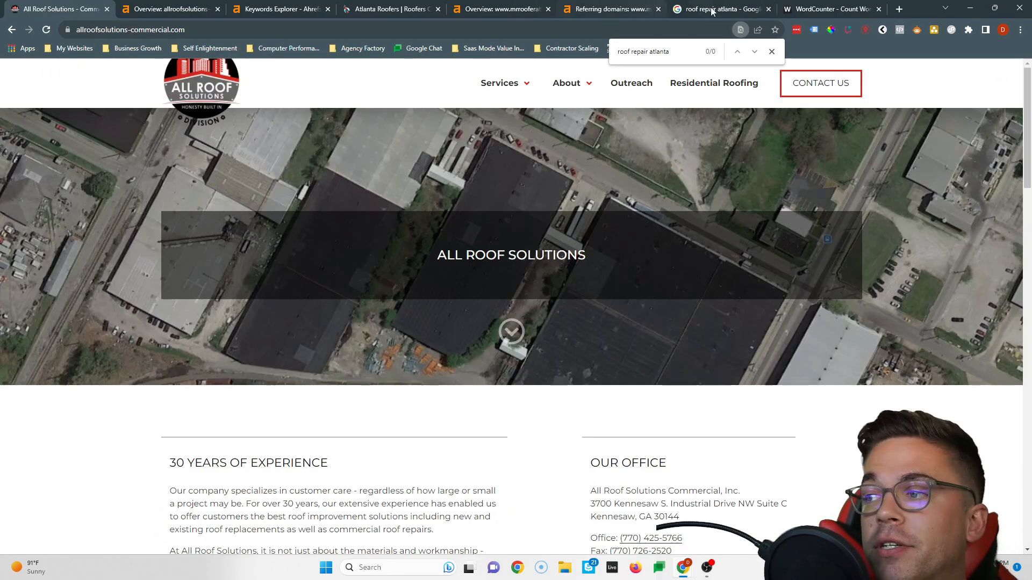
click(715, 9)
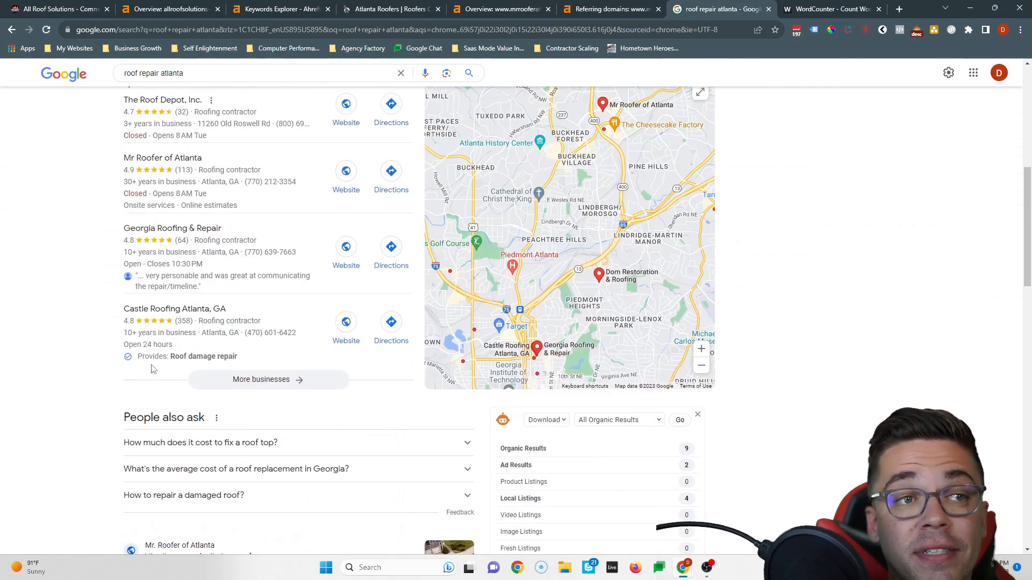
click(59, 11)
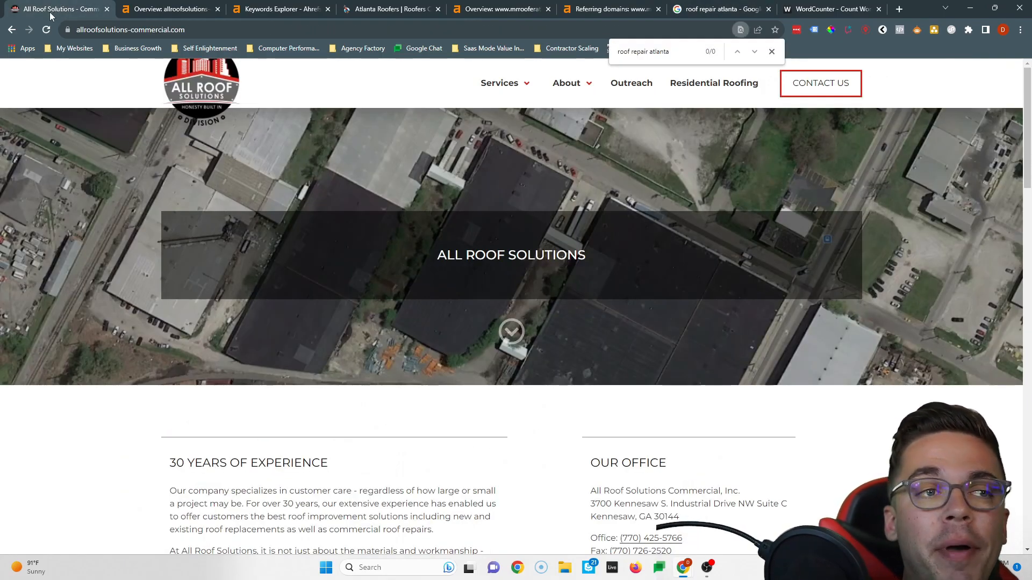